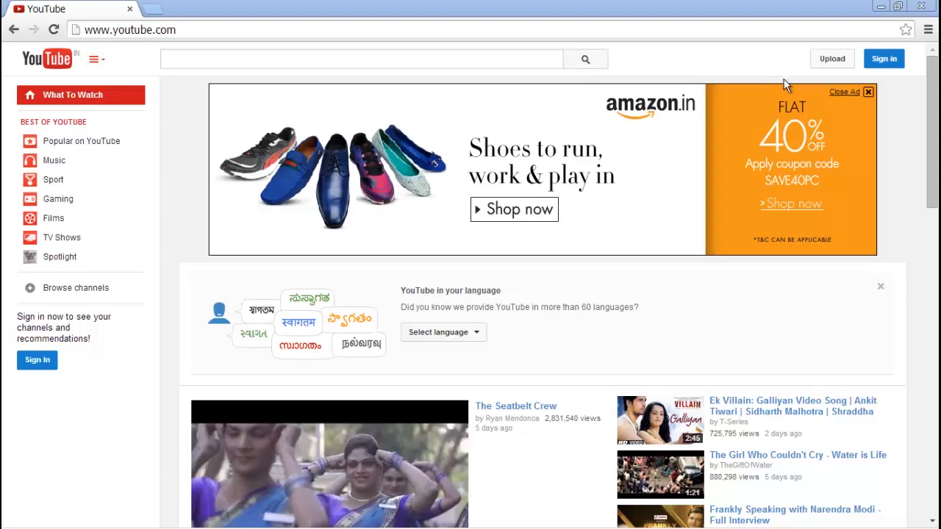
# Step: Sign in to YouTube with the Google account email and password
pyautogui.click(884, 57)
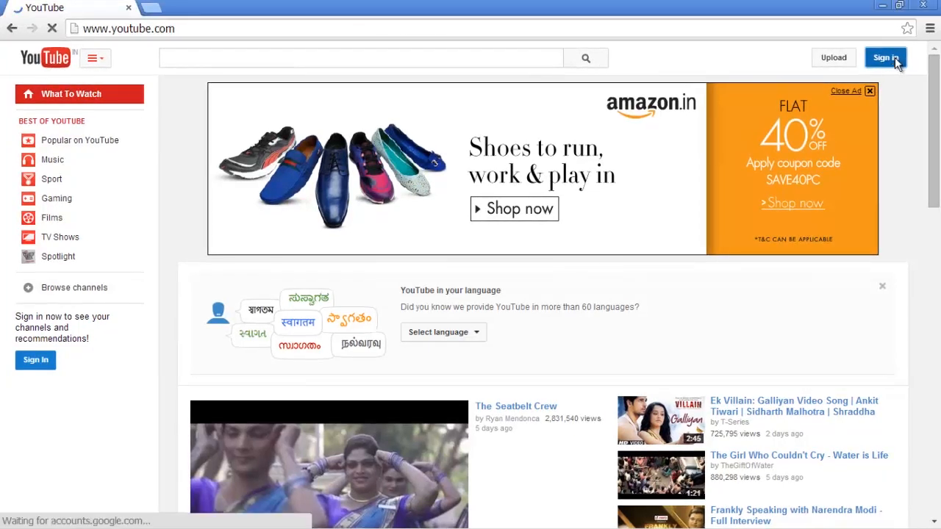
pyautogui.click(885, 57)
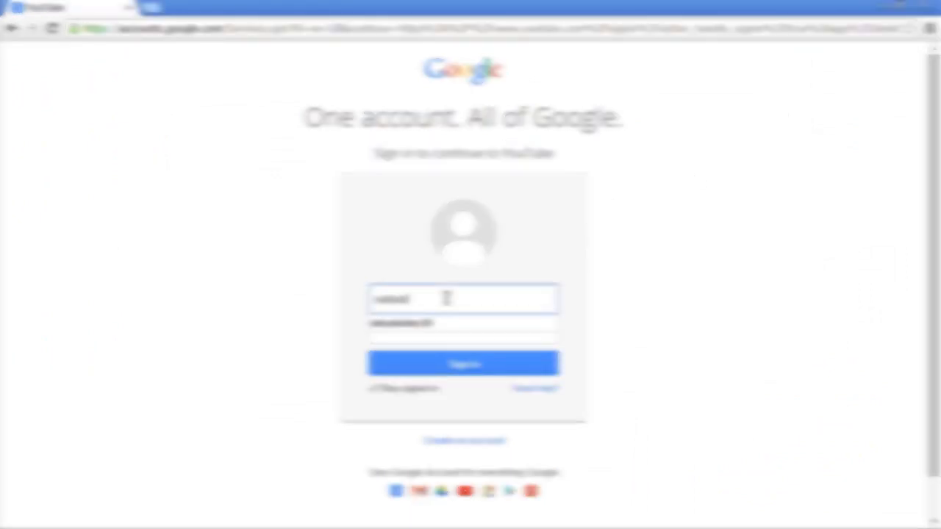
pyautogui.click(463, 363)
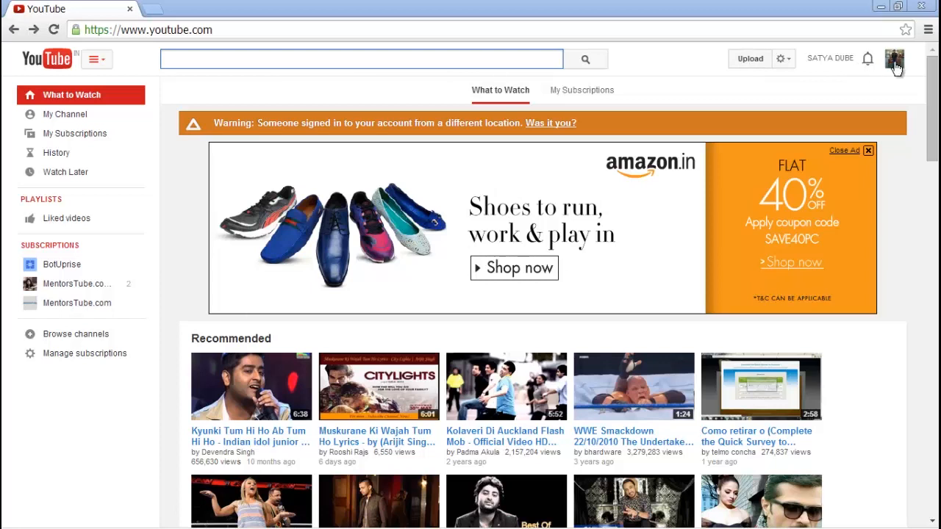
# Step: From the avatar menu, open YouTube settings and follow 'Edit on Google+' beside the account name
pyautogui.click(893, 58)
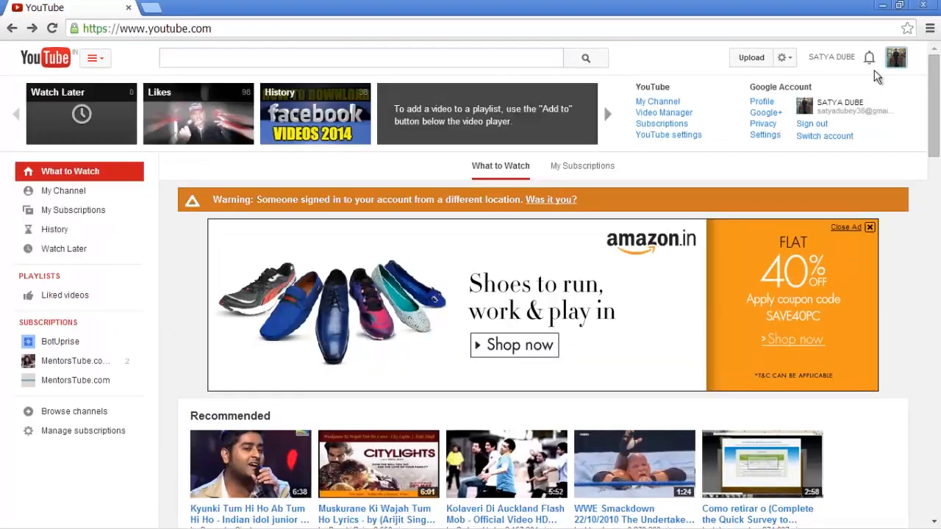
pyautogui.click(668, 134)
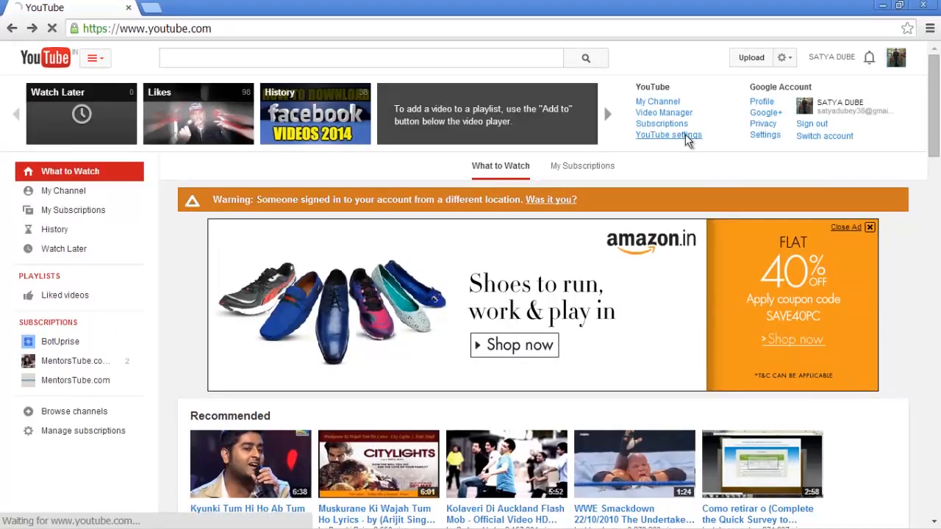
pyautogui.click(669, 135)
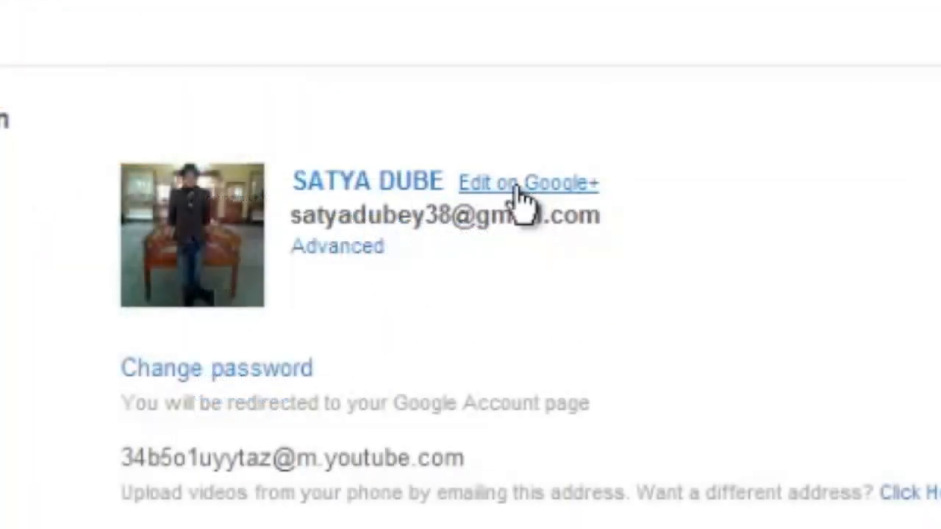
pyautogui.click(527, 183)
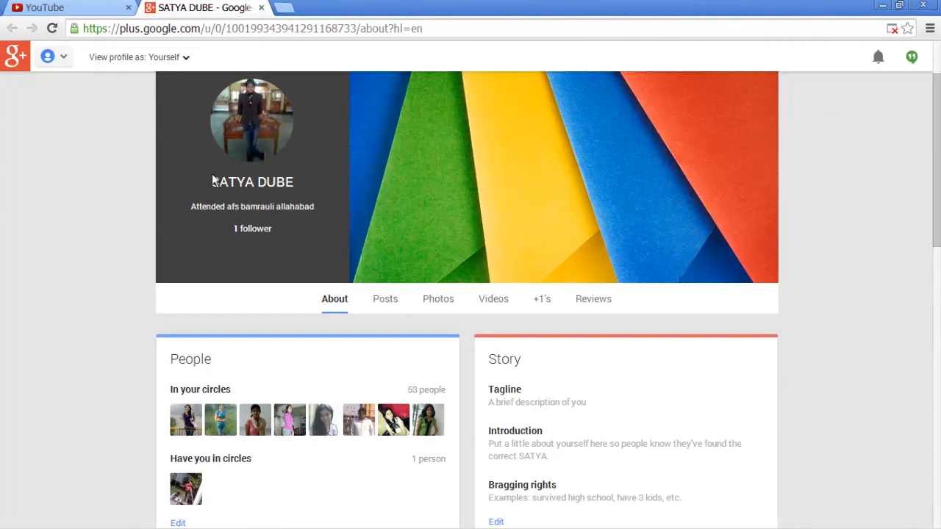
pyautogui.moveTo(252, 182)
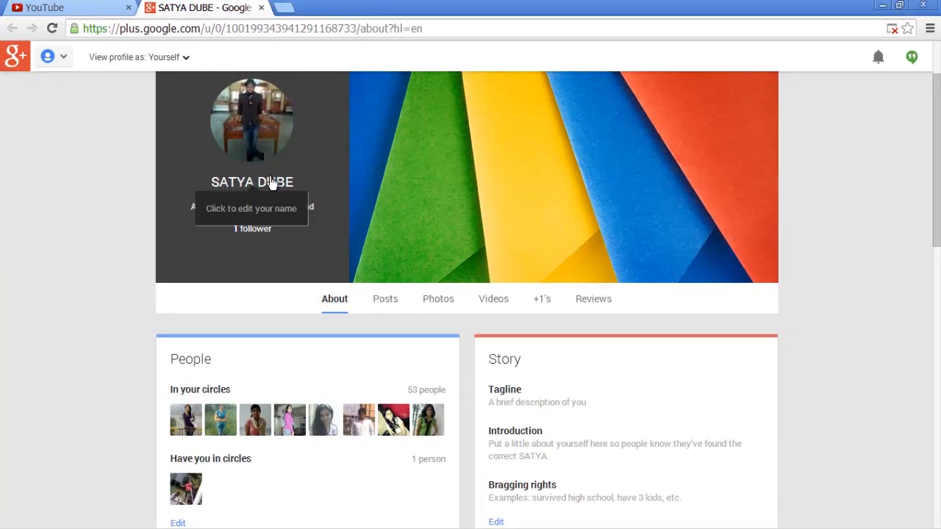
# Step: Click the profile name on the Google+ About page to open Edit your name
pyautogui.click(252, 181)
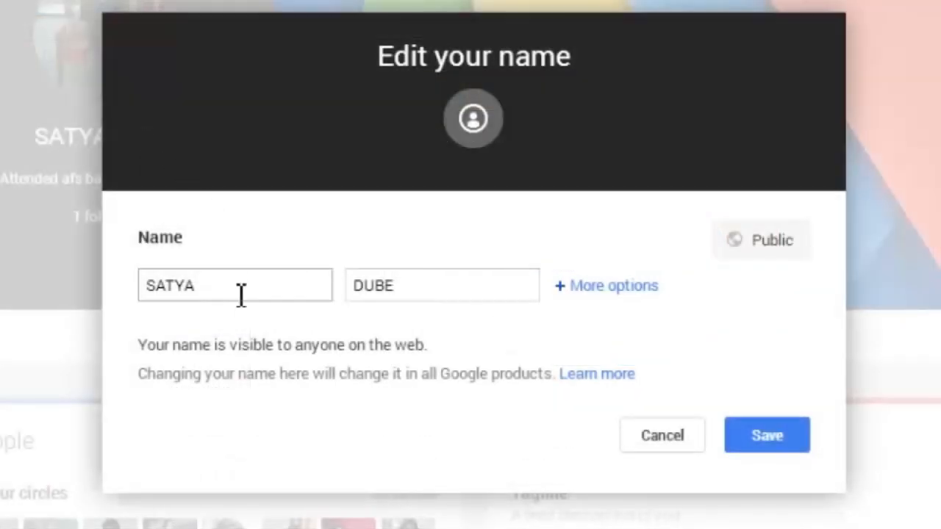
pyautogui.moveTo(235, 285)
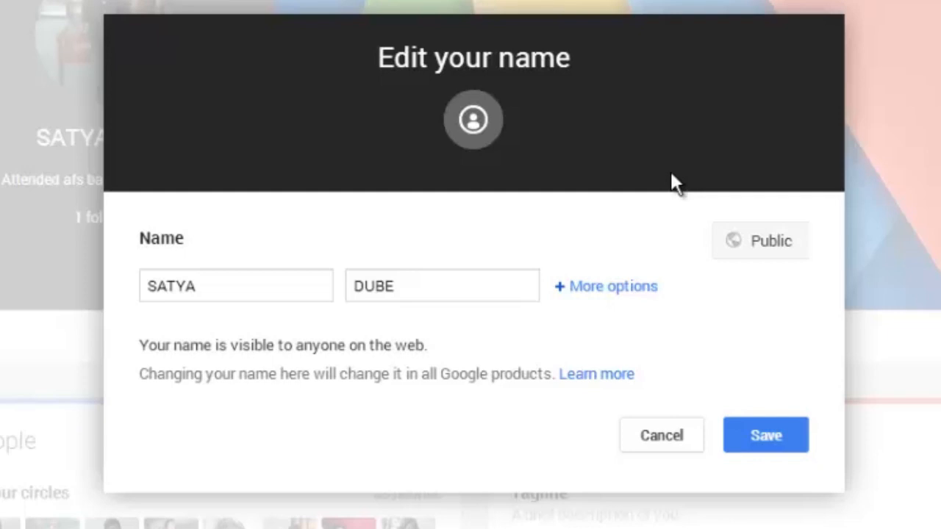
# Step: Change the last name to ROCKS, save, and confirm with Change name
pyautogui.click(441, 285)
pyautogui.write('R')
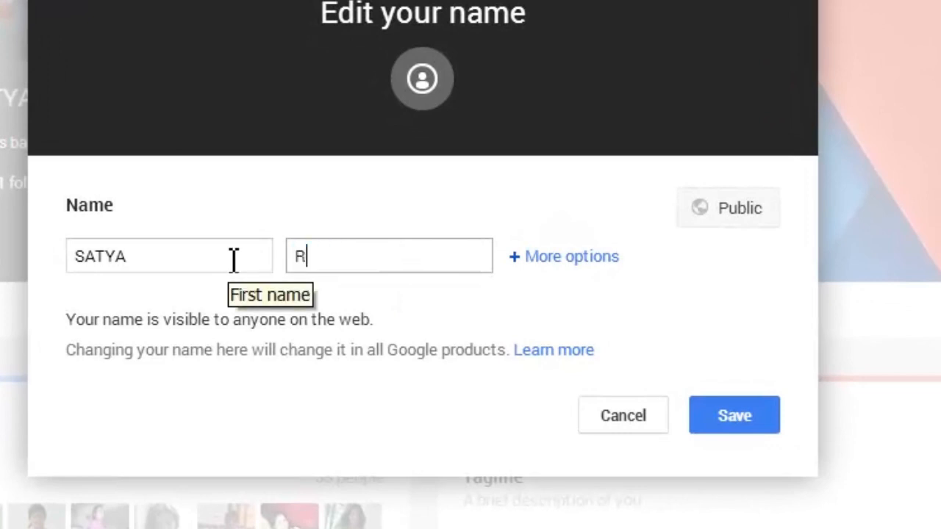
pyautogui.write('OCK')
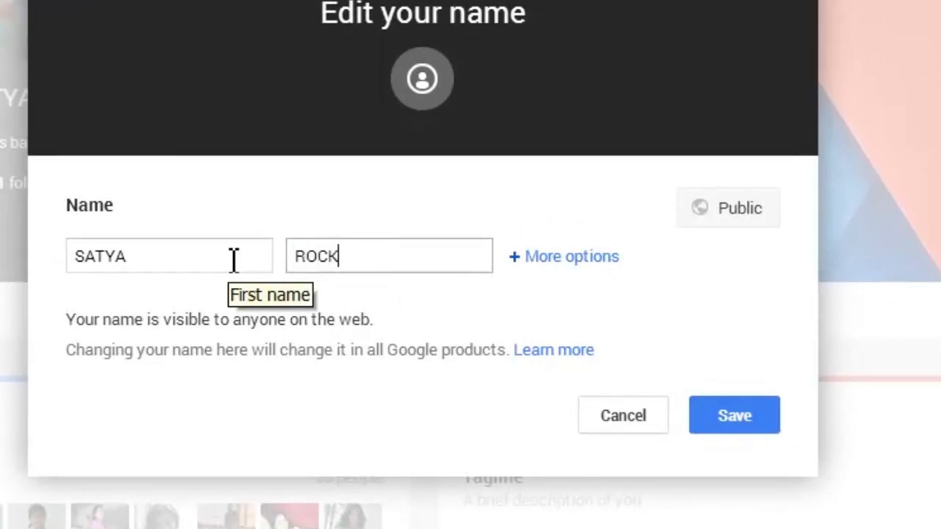
pyautogui.write('S')
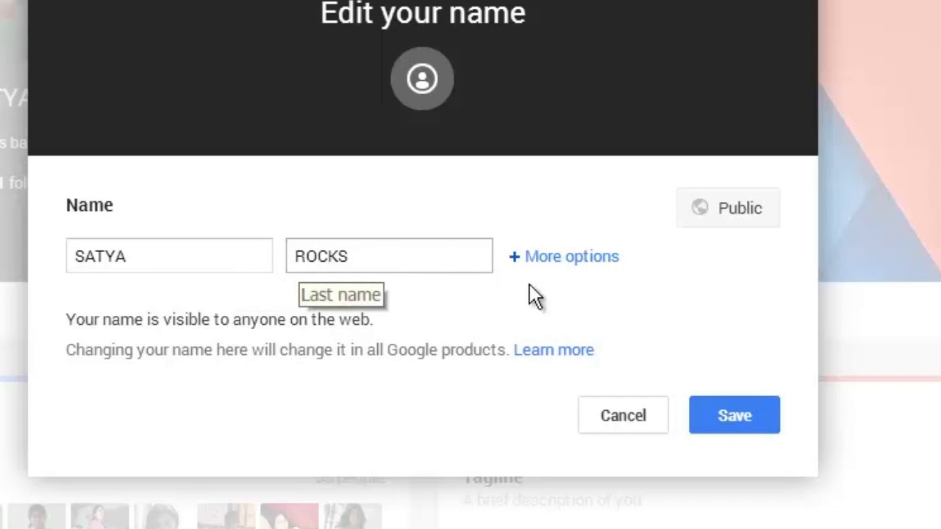
pyautogui.click(733, 415)
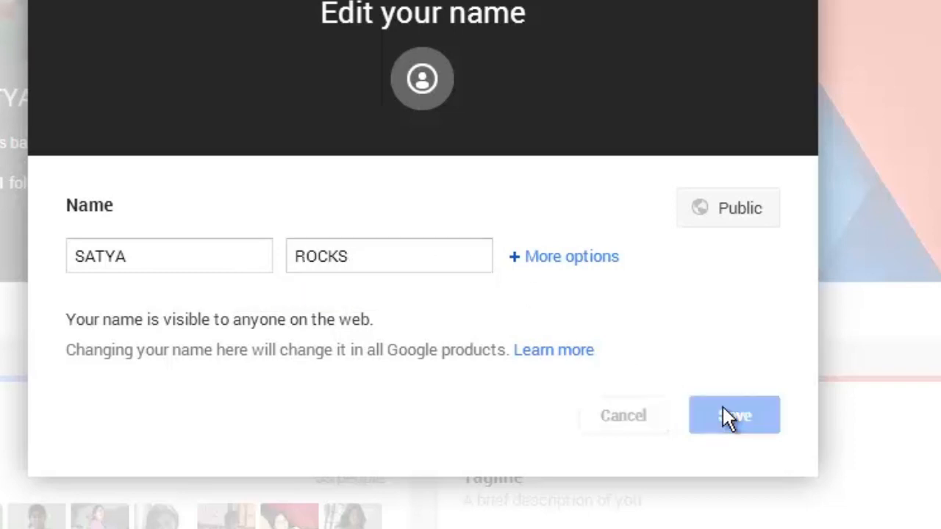
pyautogui.click(733, 414)
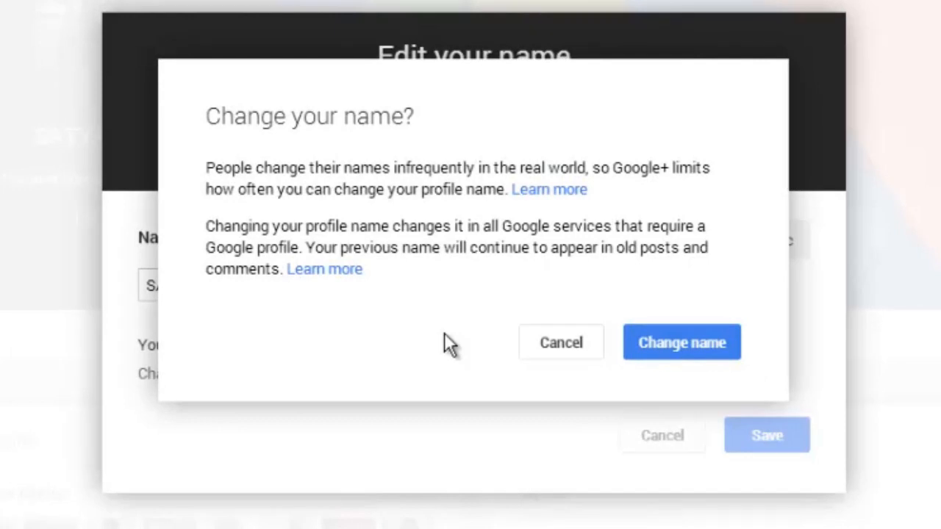
pyautogui.moveTo(417, 282)
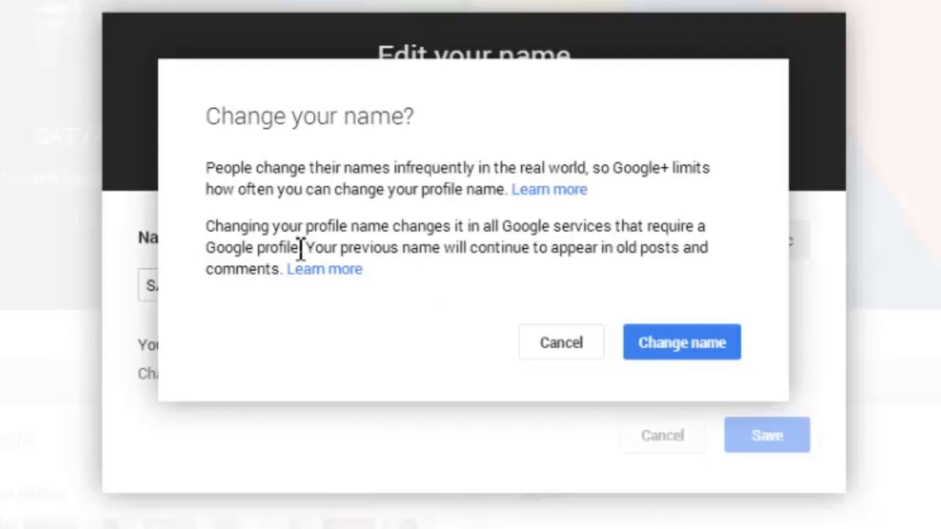
pyautogui.moveTo(258, 248)
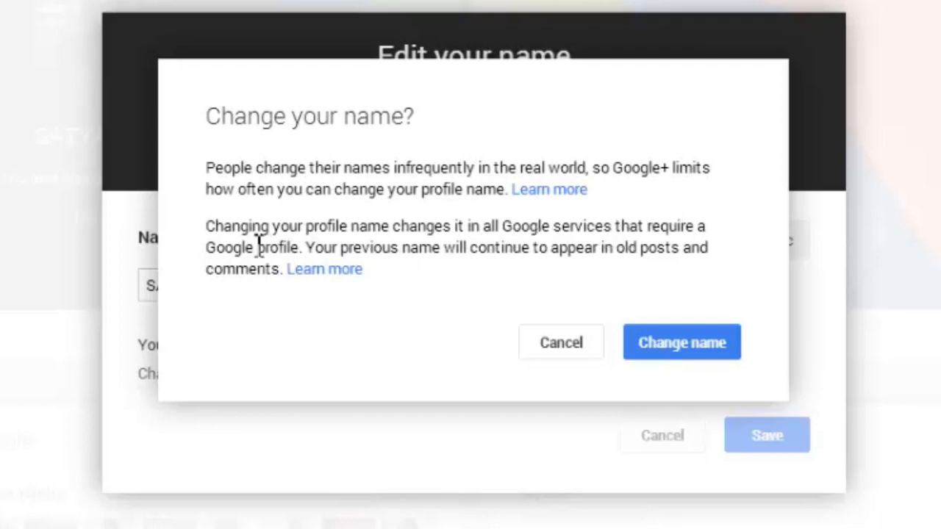
pyautogui.click(681, 342)
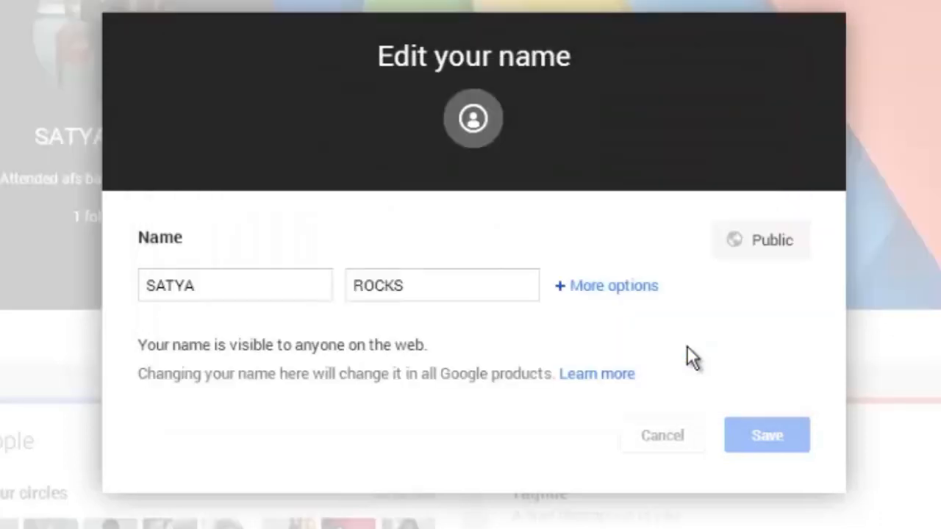
# Step: Reload the account overview showing SATYA ROCKS and open the avatar menu
pyautogui.click(767, 435)
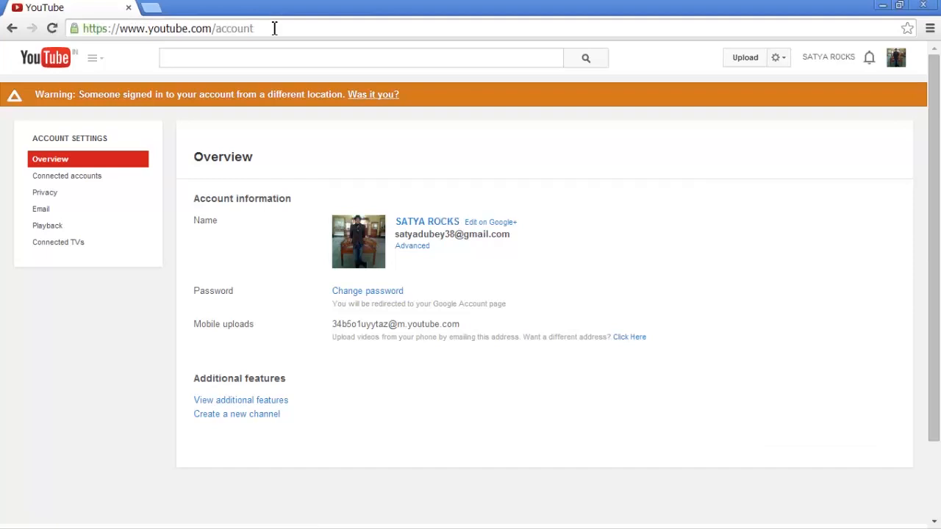
pyautogui.moveTo(650, 358)
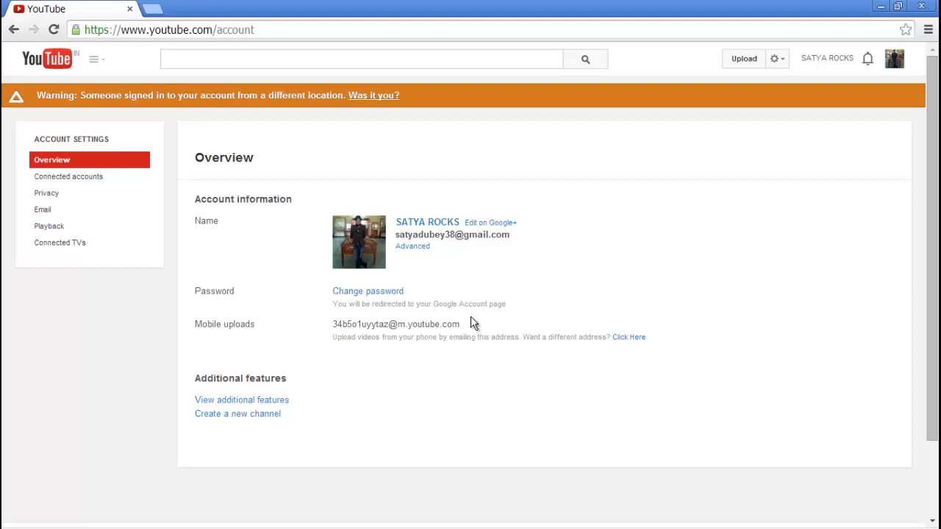
pyautogui.click(894, 58)
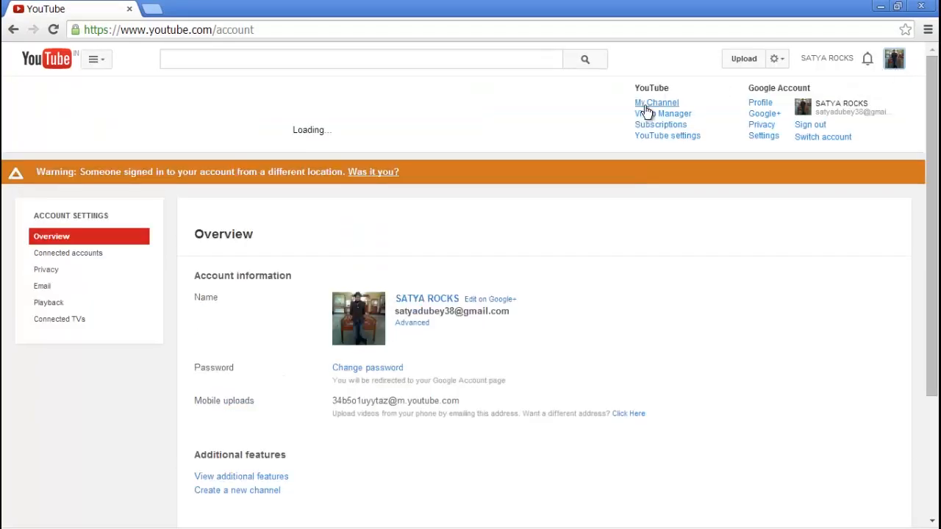